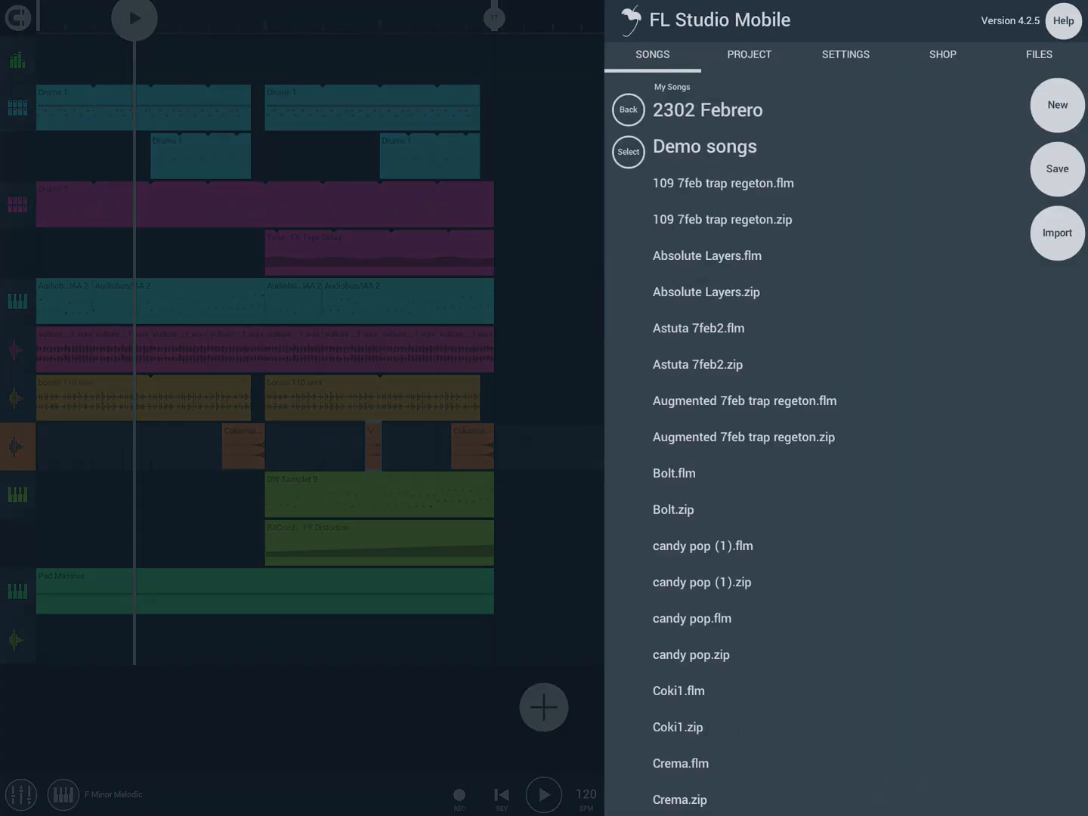
# Load the demo song Crema.flm from the Songs list into the playlist.
pyautogui.scroll(-3)
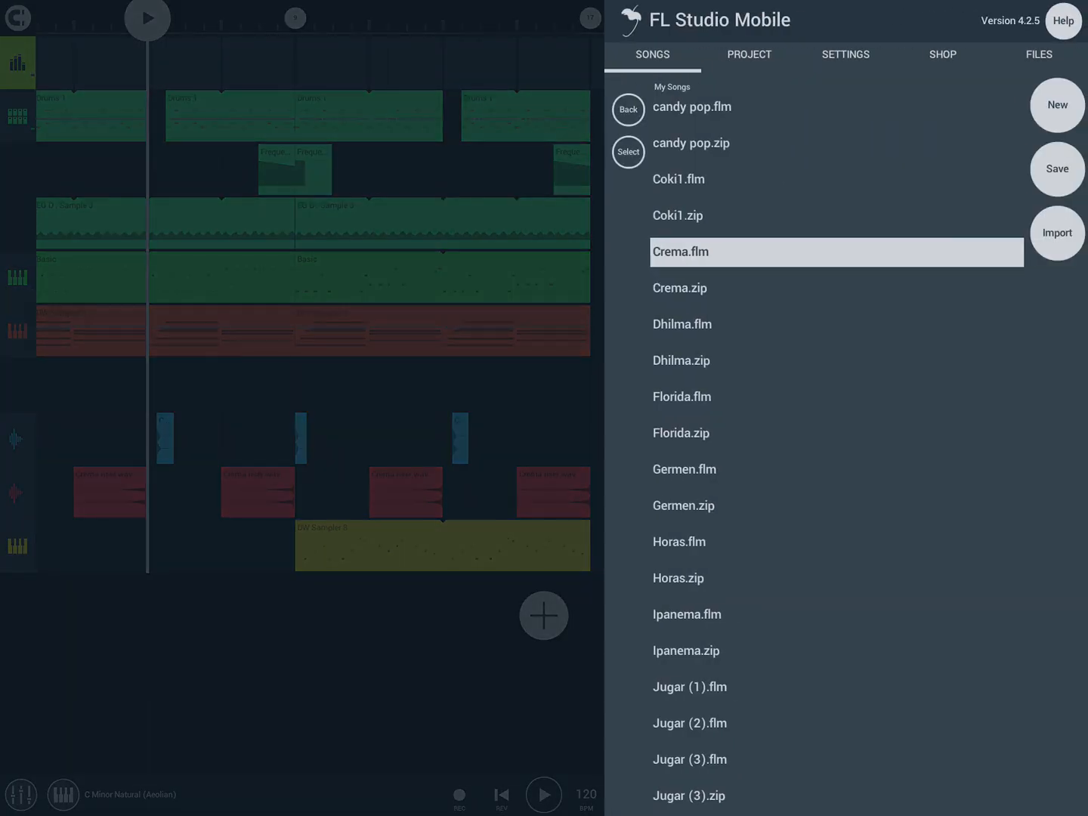
# Save the Crema project as a ZIP project archive named Crema.
pyautogui.click(1056, 169)
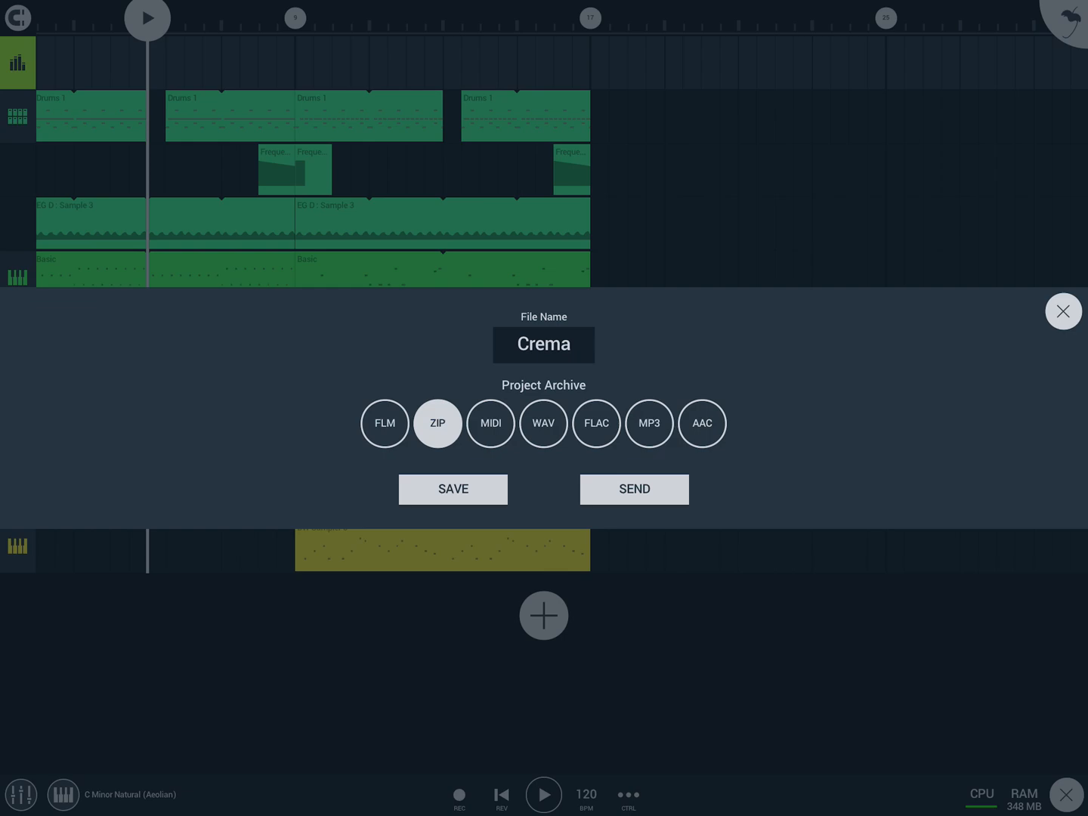
pyautogui.click(454, 489)
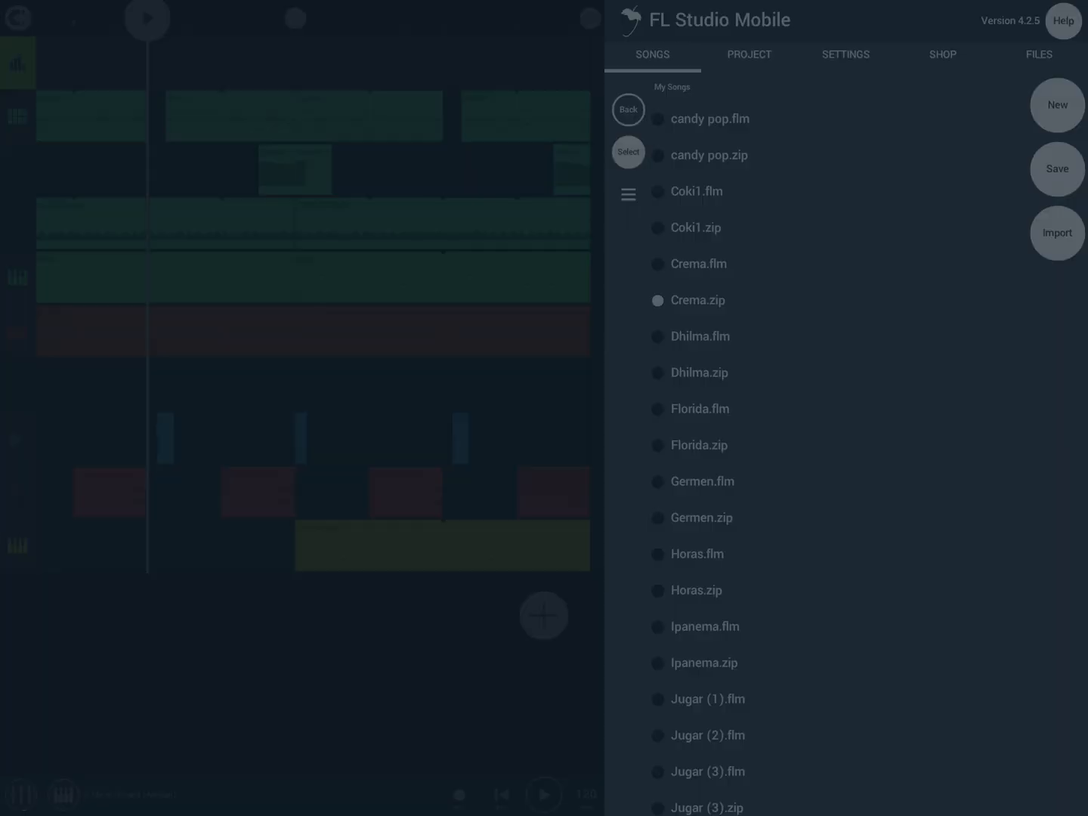
# Leave FL Studio Mobile for the iPad home screen.
pyautogui.click(688, 262)
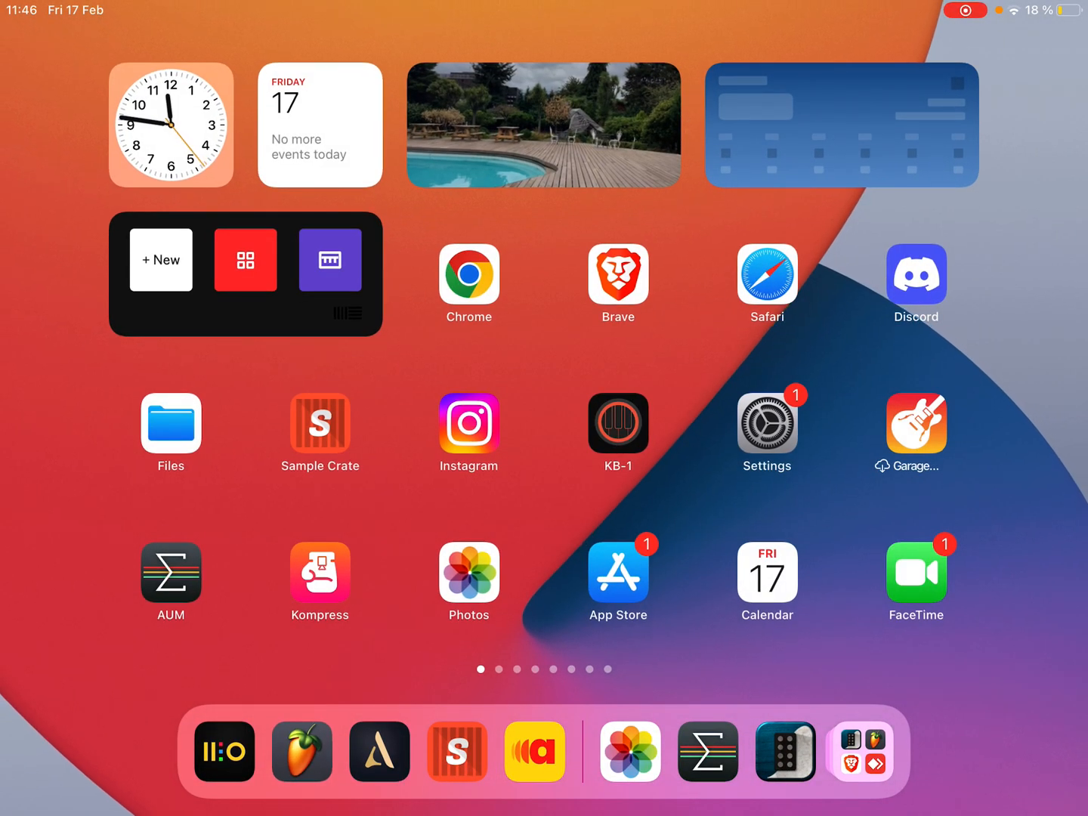
# Extract Crema.zip in Files under On My iPad > FL Studio Mobile > My Songs, then return to FL Studio Mobile.
pyautogui.click(169, 423)
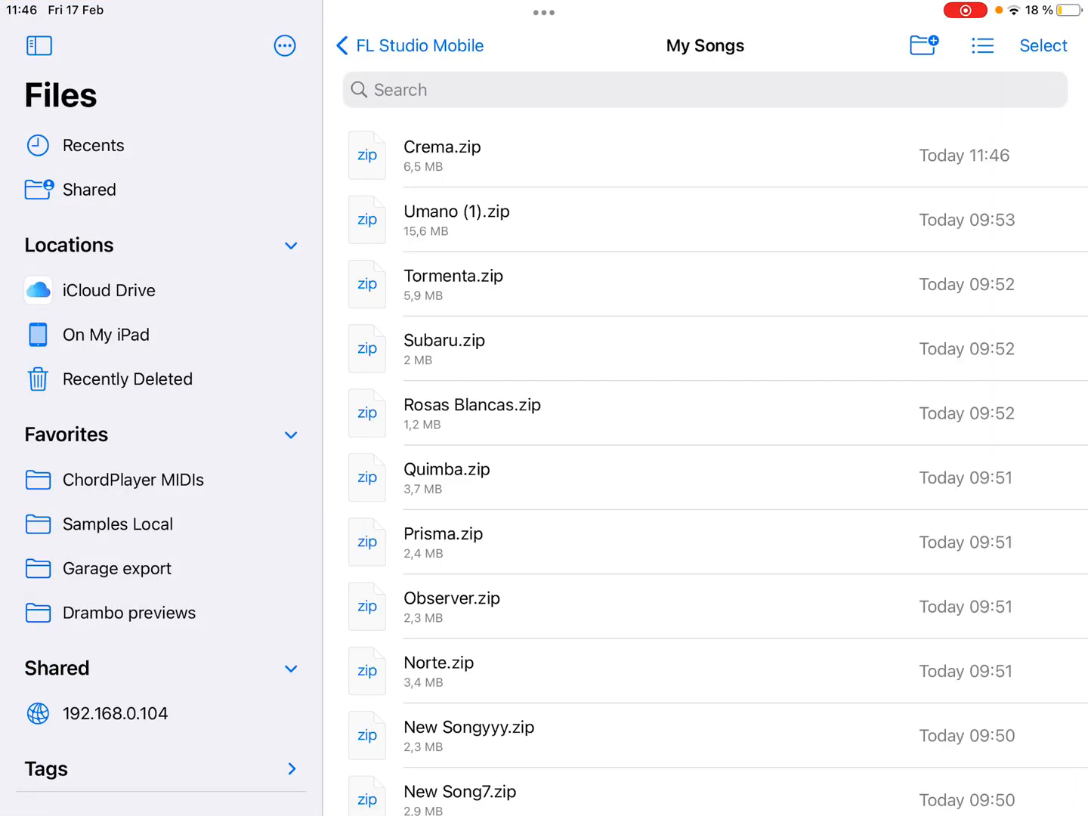
pyautogui.click(106, 336)
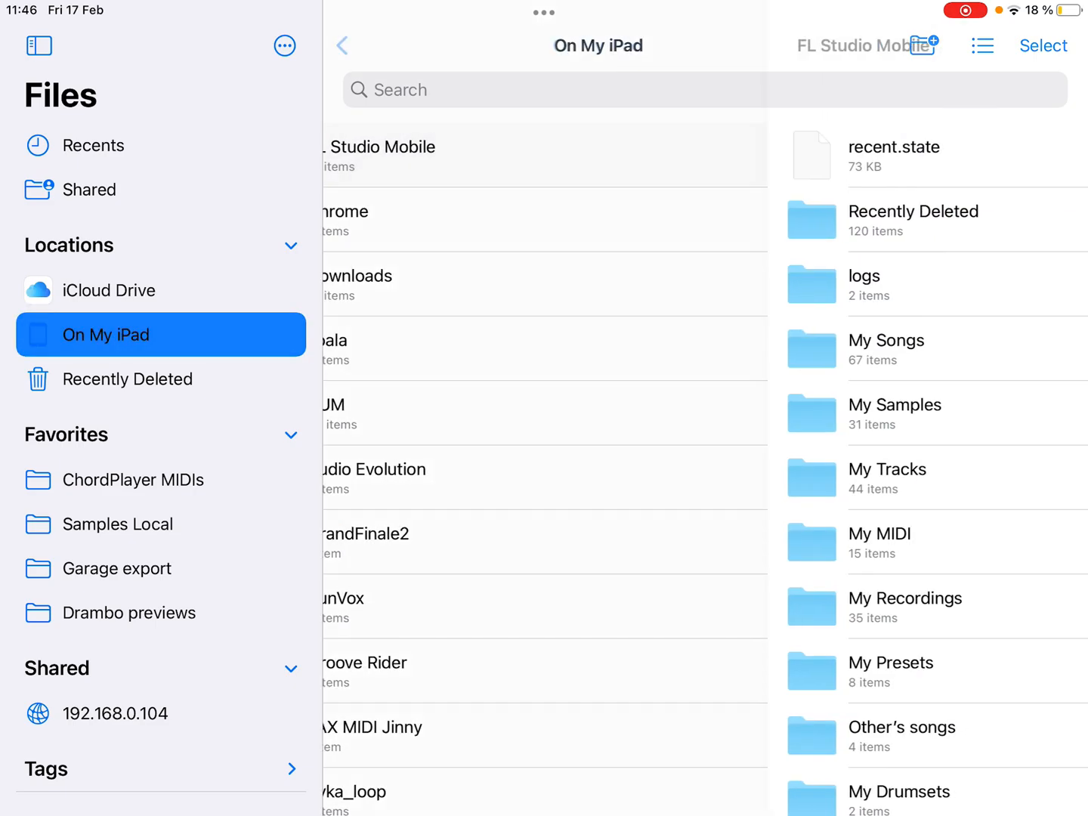
pyautogui.click(887, 340)
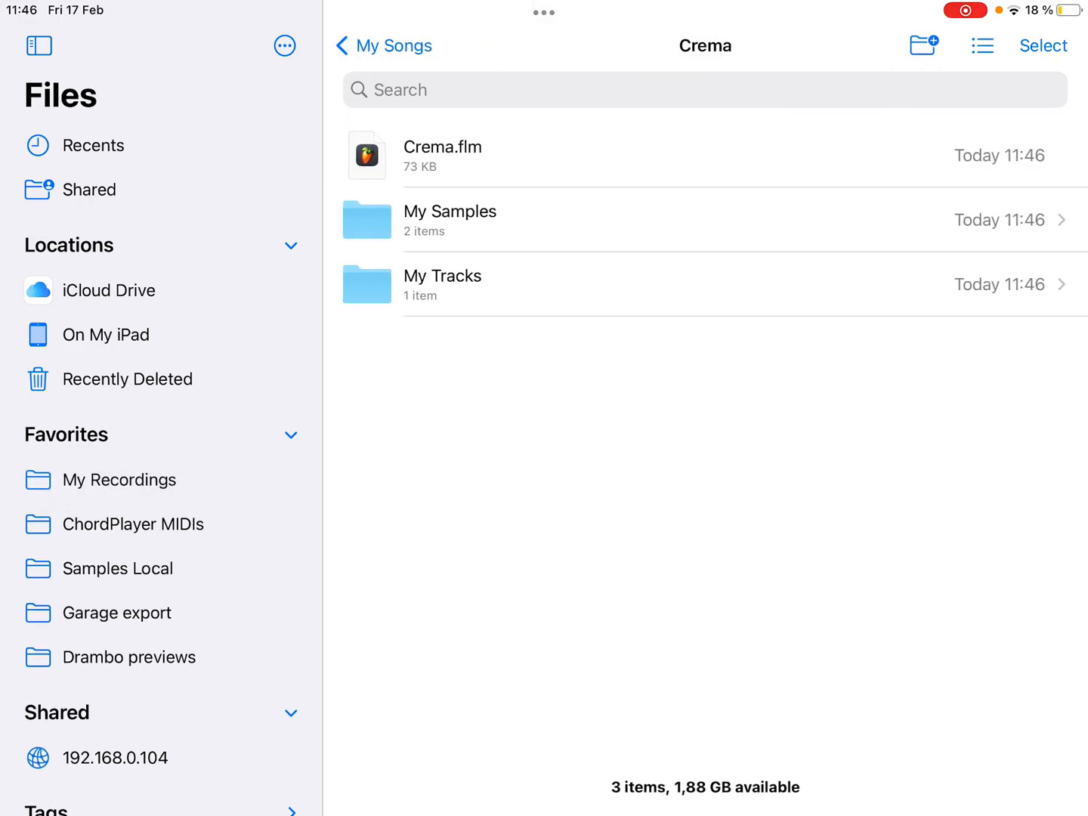
pyautogui.click(450, 219)
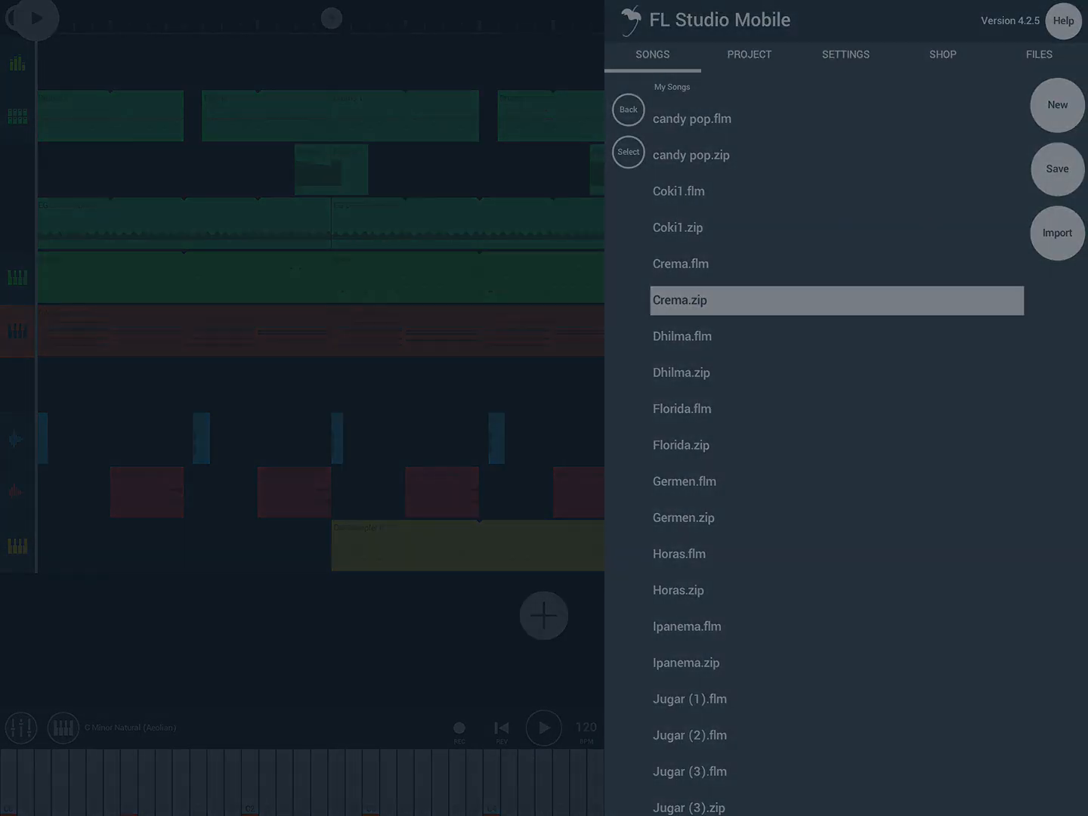
# Add an Audio Record track to Crema and record a short clip on it.
pyautogui.click(1056, 169)
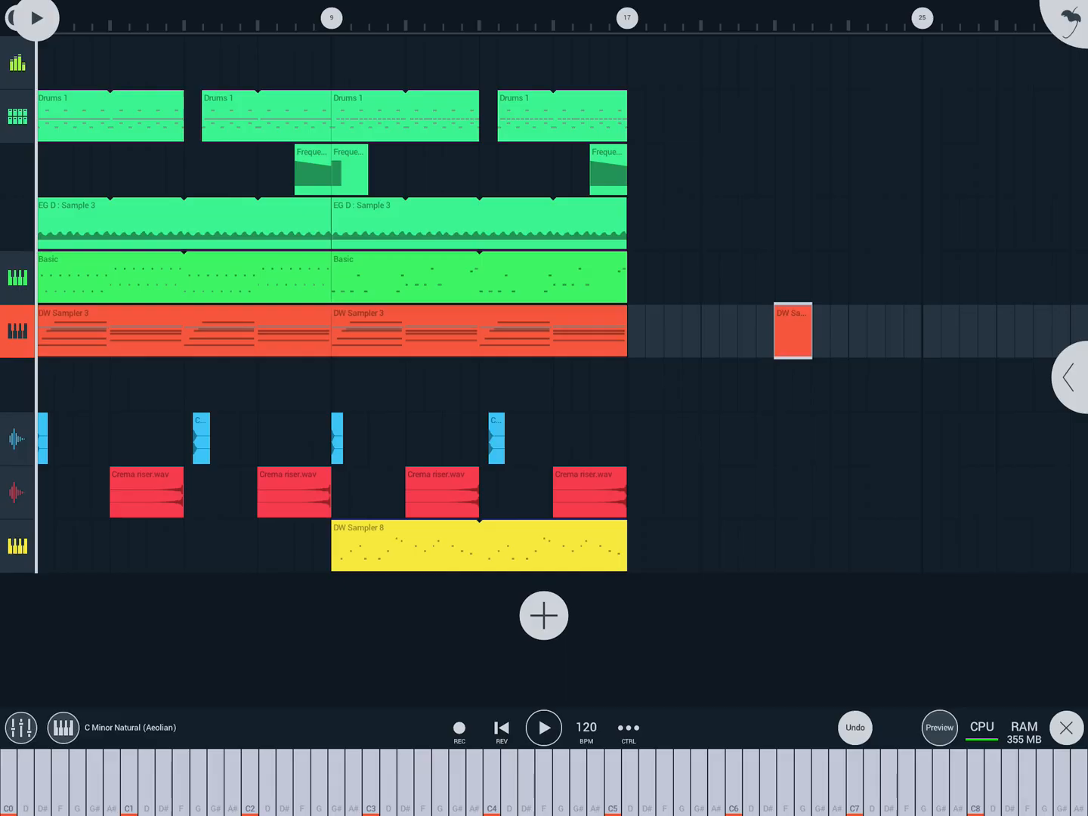
pyautogui.click(544, 615)
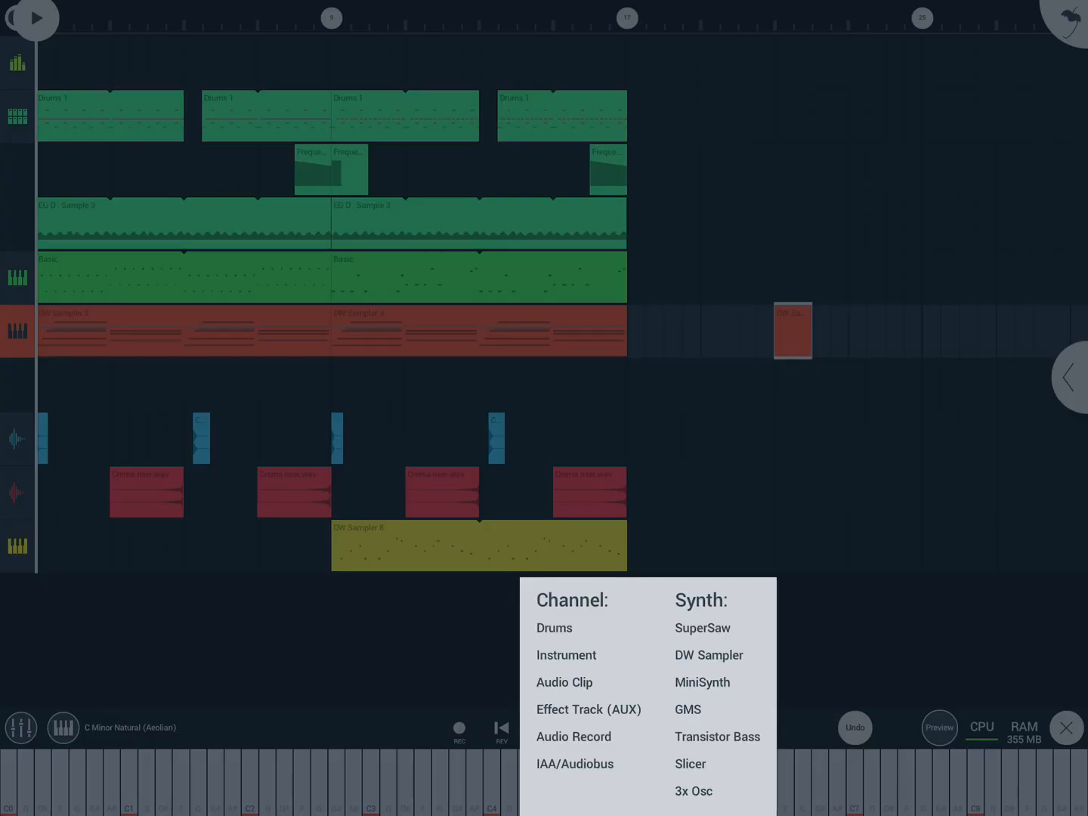
pyautogui.click(1065, 728)
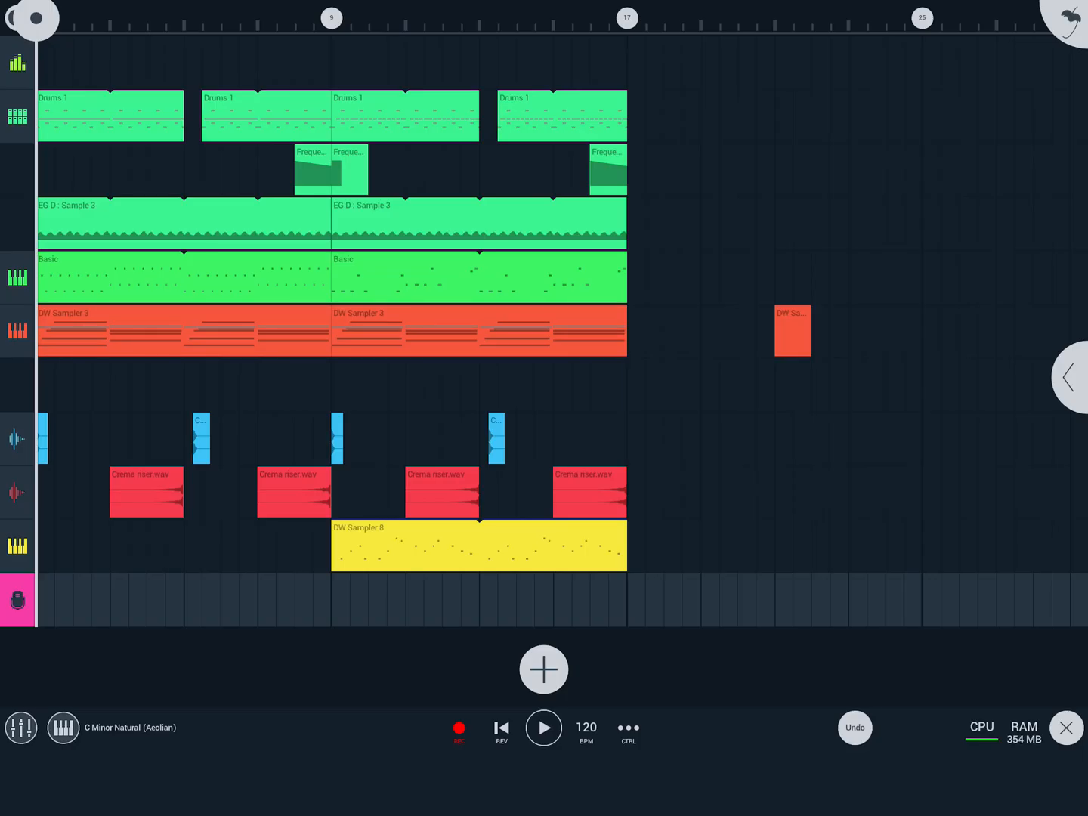
pyautogui.click(459, 728)
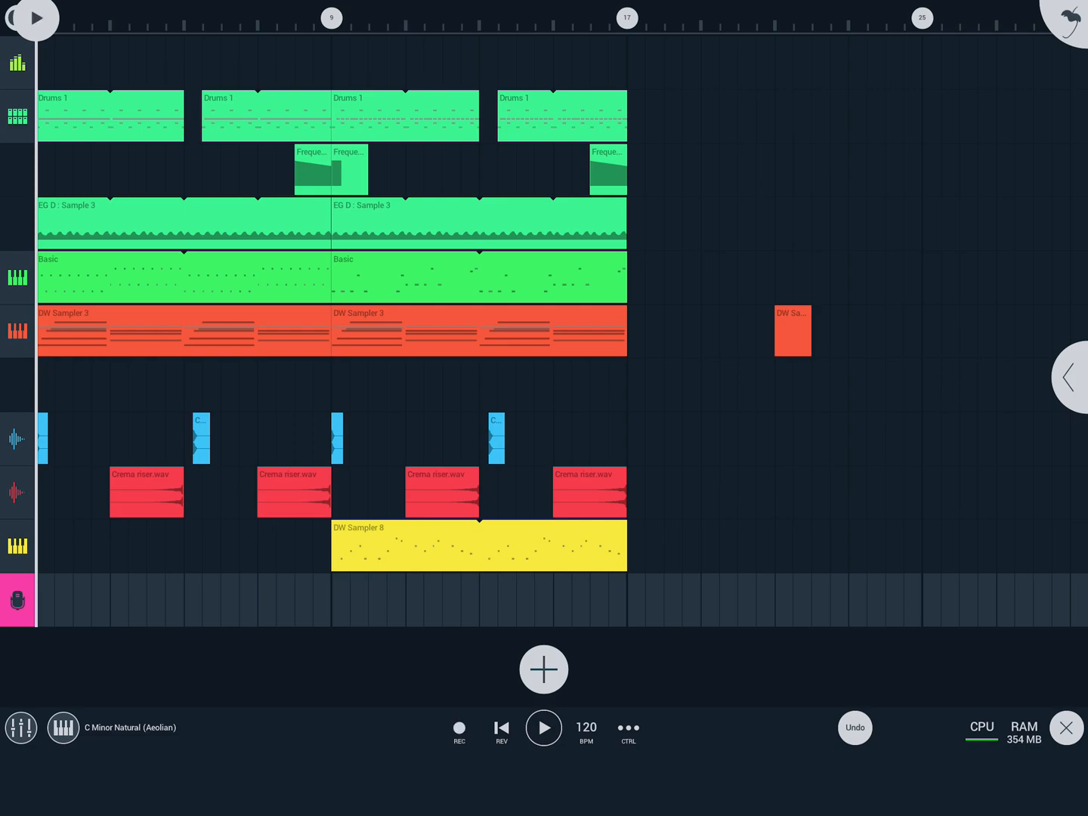
pyautogui.click(459, 728)
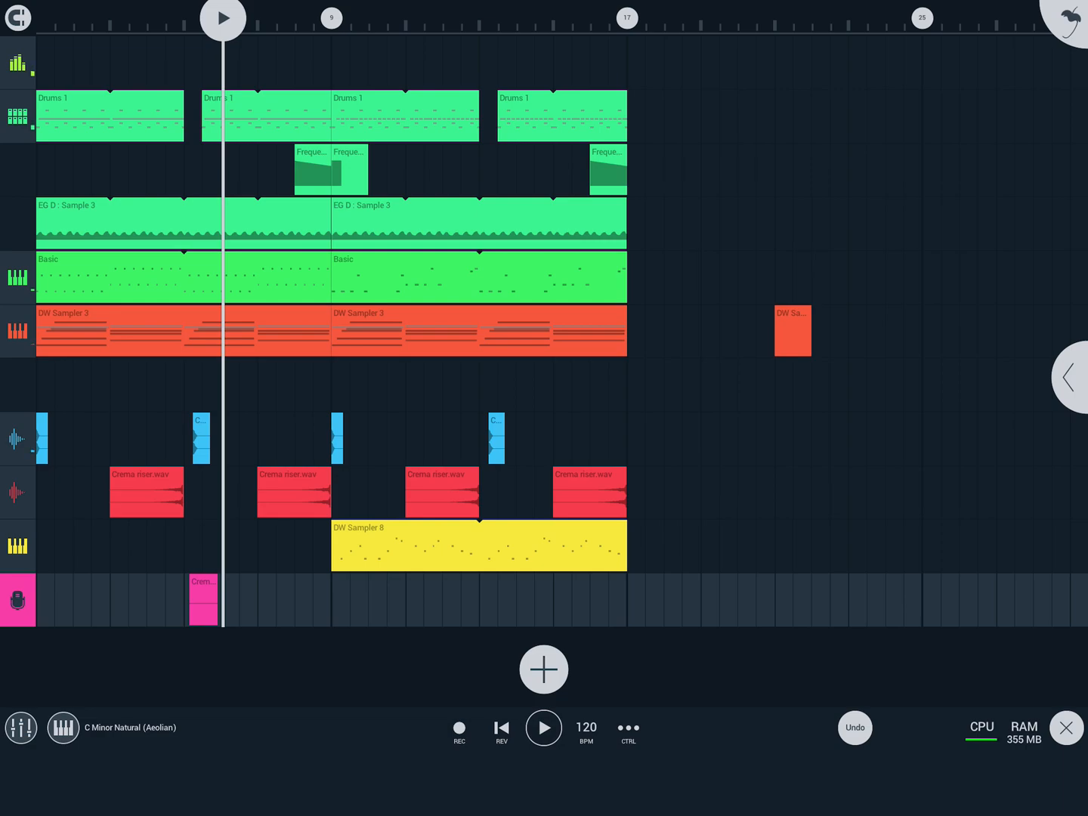
# Re-save Crema as a ZIP so the archive includes My Recordings.
pyautogui.click(202, 601)
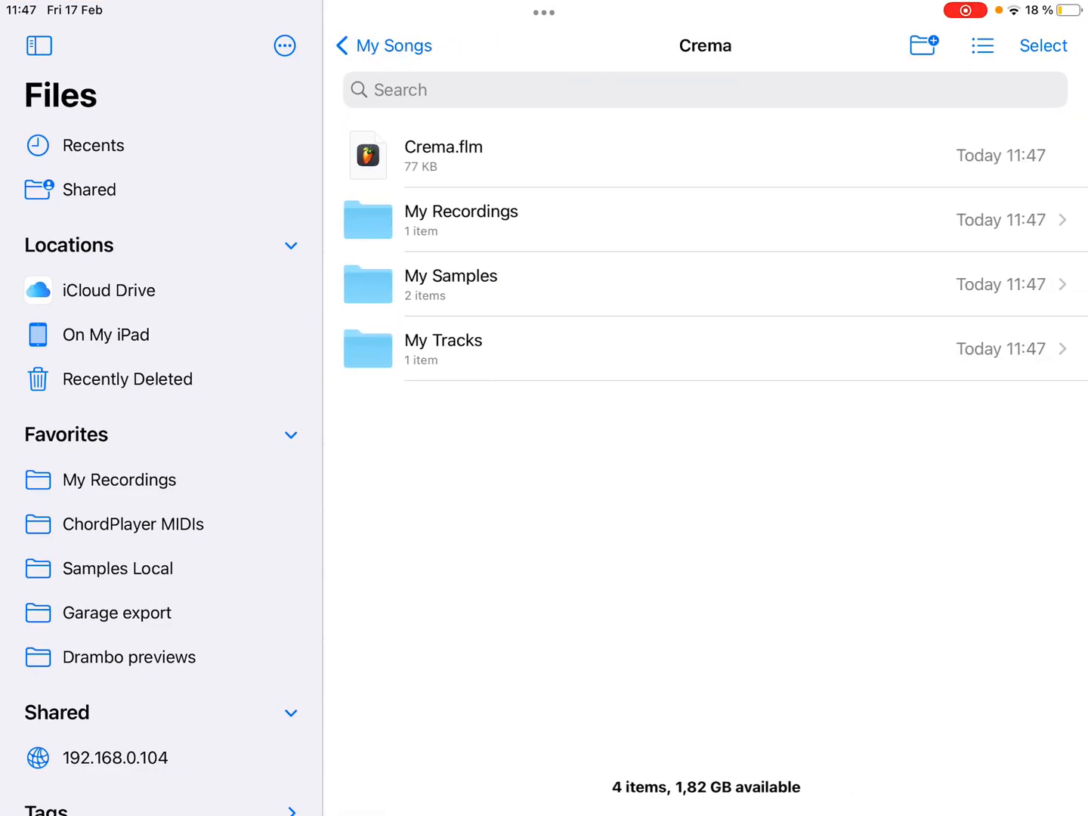
# Delete the unpacked Crema folder from My Songs in Files.
pyautogui.click(461, 219)
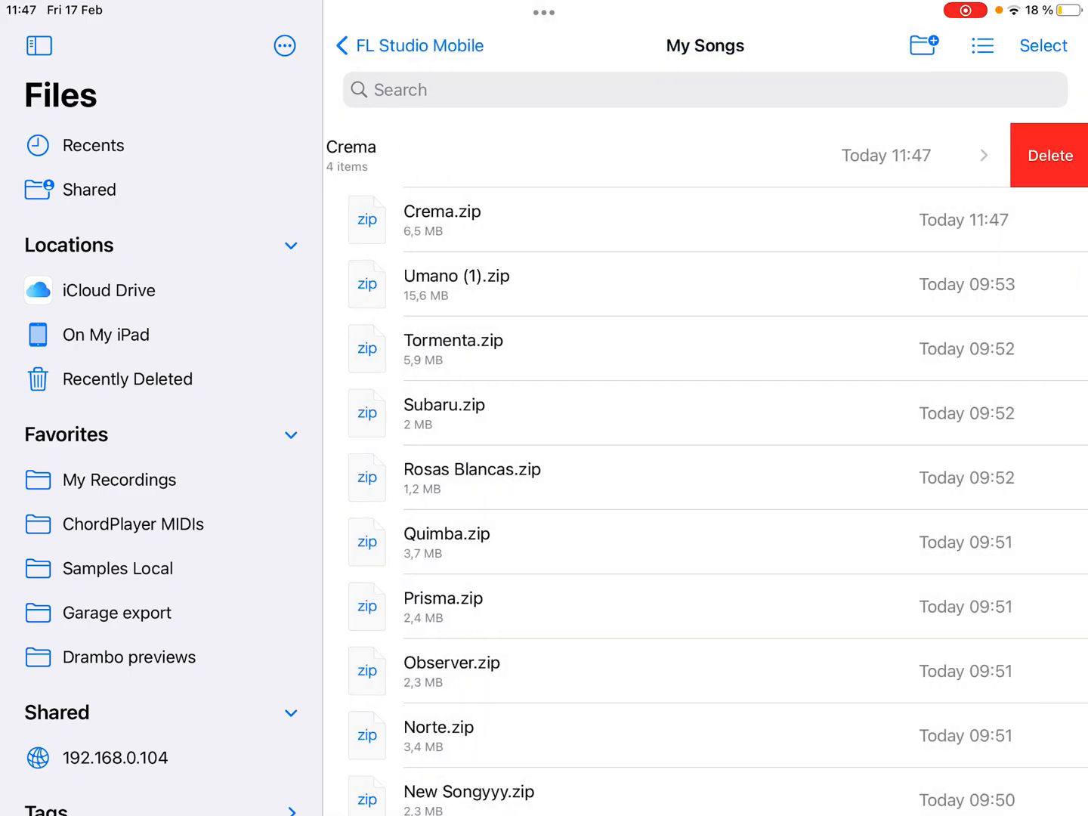
pyautogui.click(441, 211)
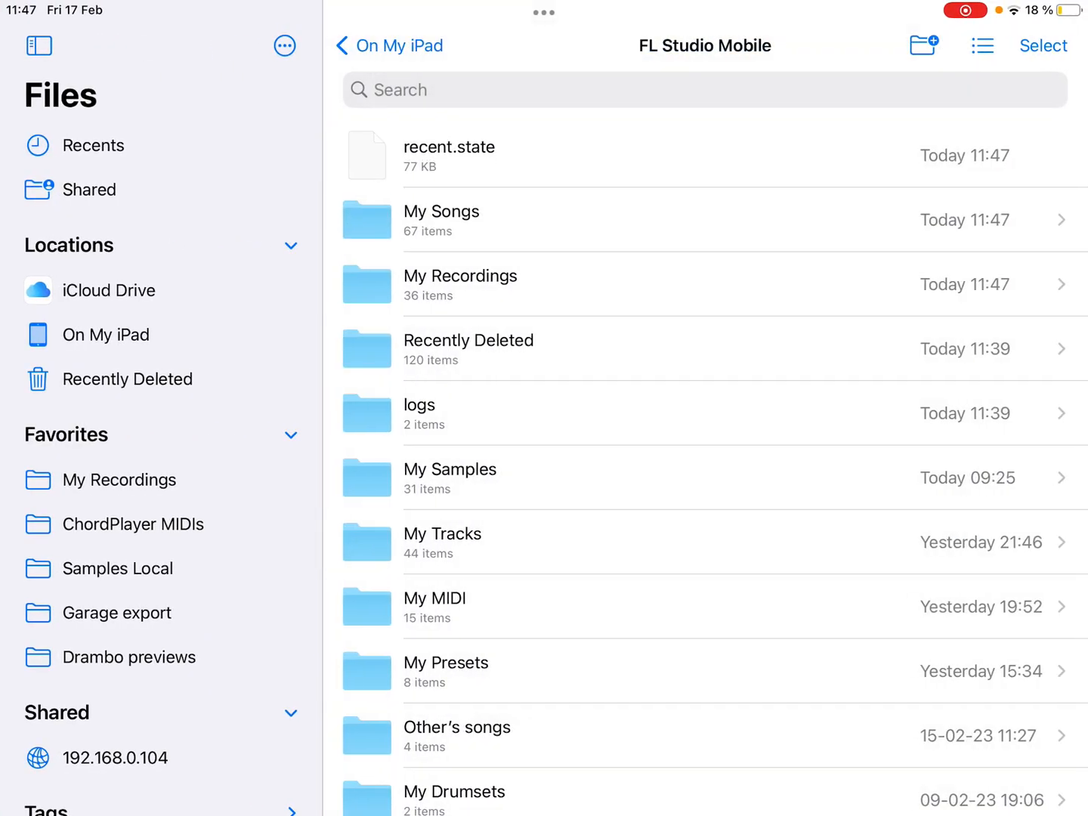
# Browse the My Samples and My Recordings folders in Files.
pyautogui.click(451, 477)
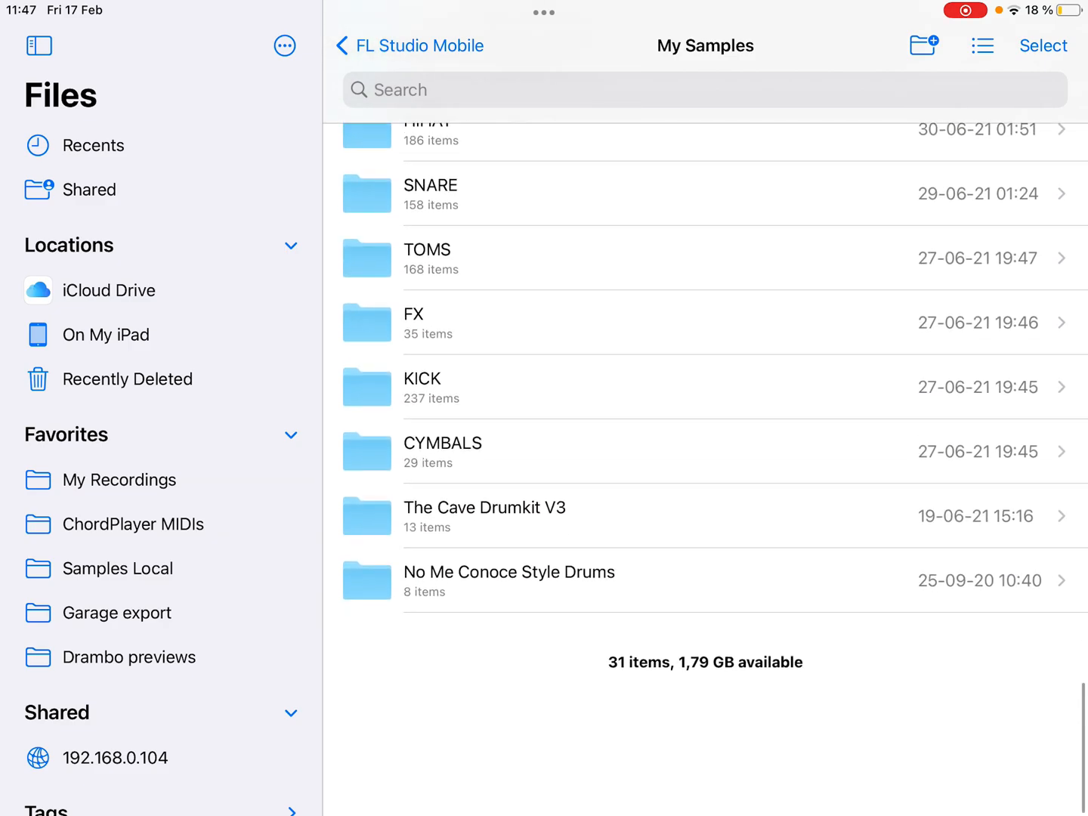
pyautogui.scroll(-3)
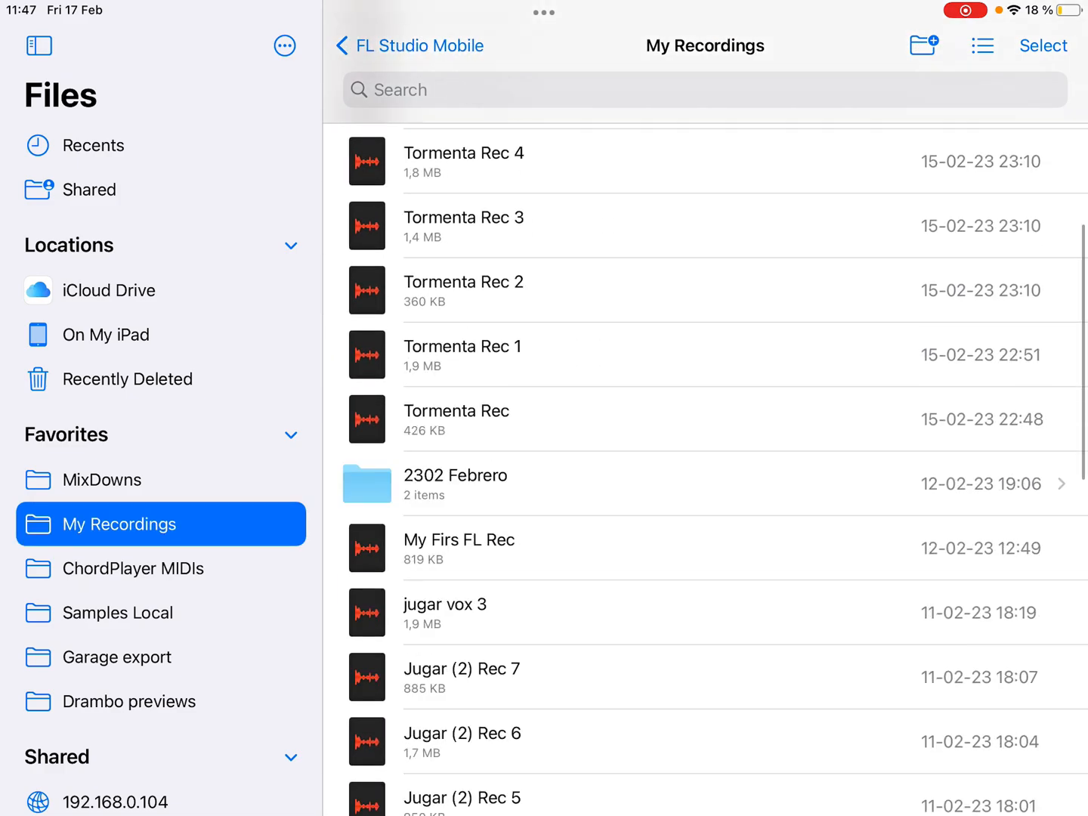
pyautogui.scroll(-3)
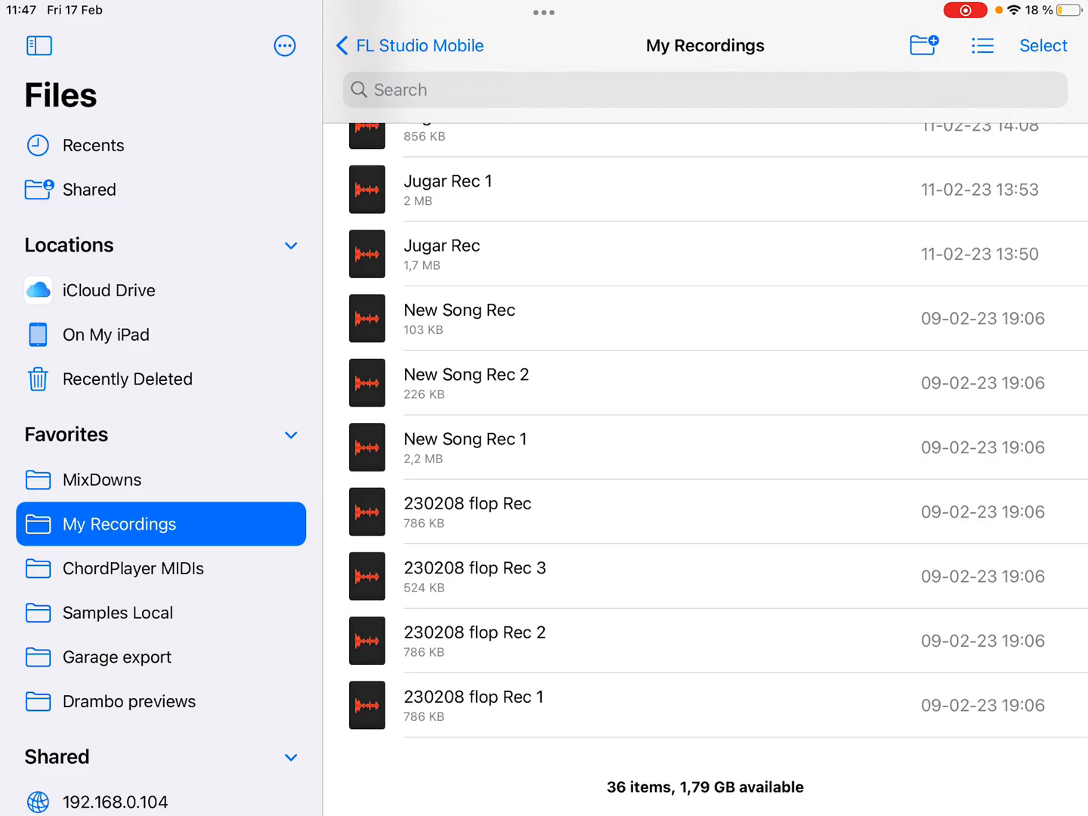
pyautogui.scroll(-3)
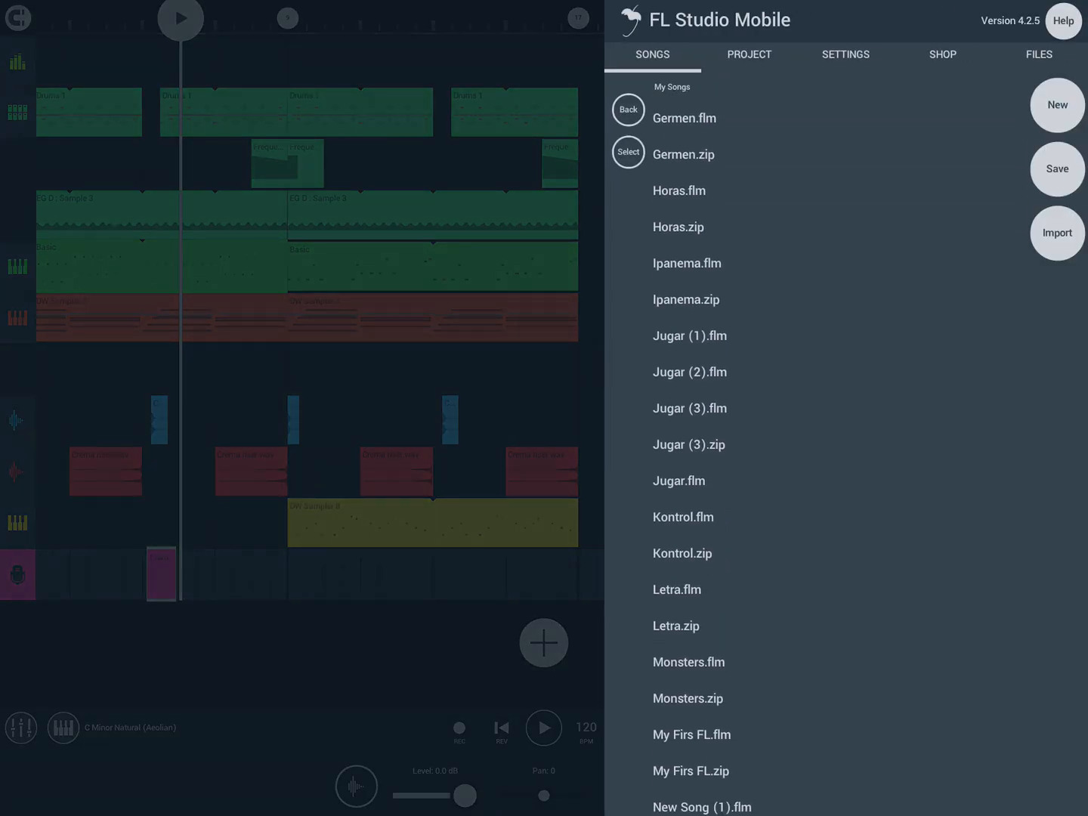
# Load Observer, save it as Observer.zip, and confirm it tops My Songs in Files.
pyautogui.scroll(-3)
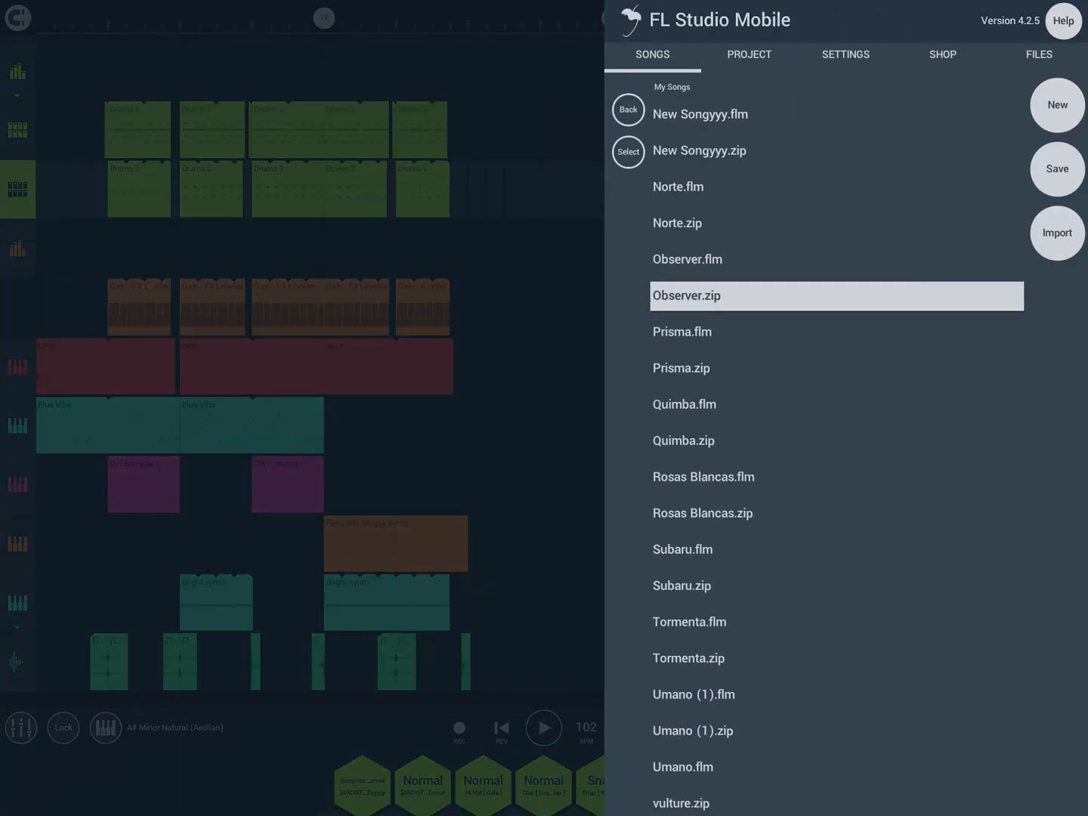
pyautogui.click(1056, 169)
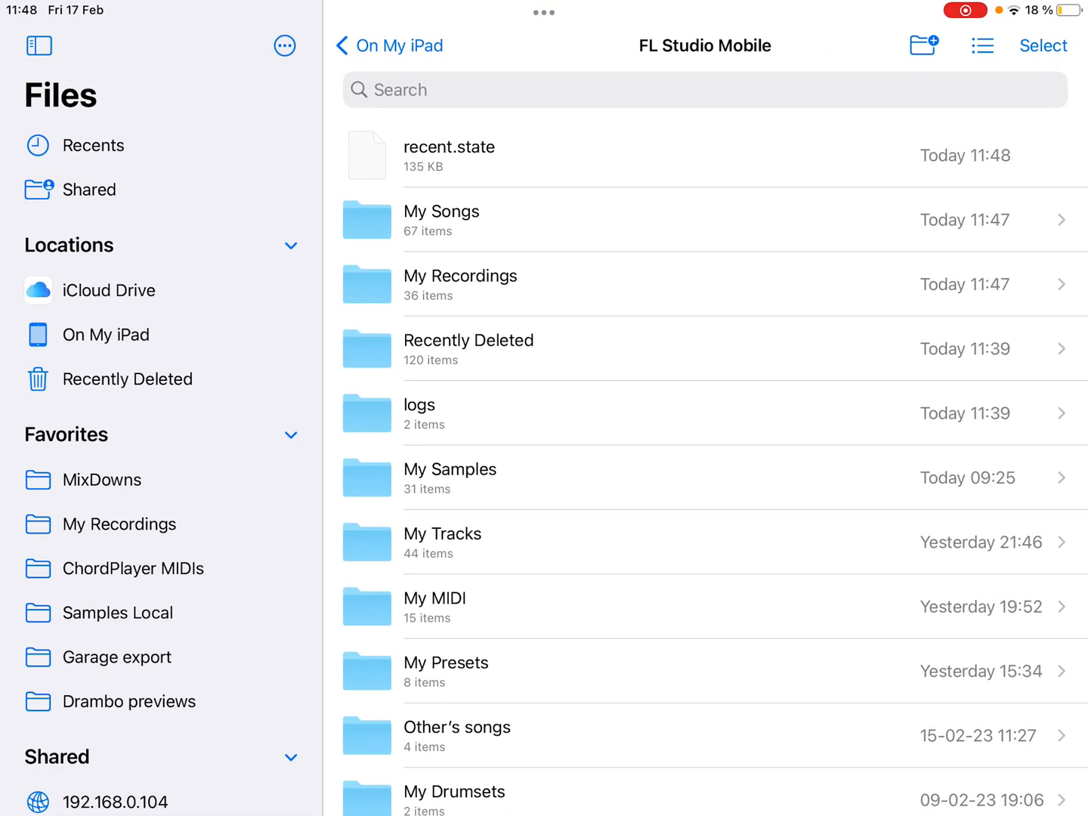
pyautogui.click(441, 211)
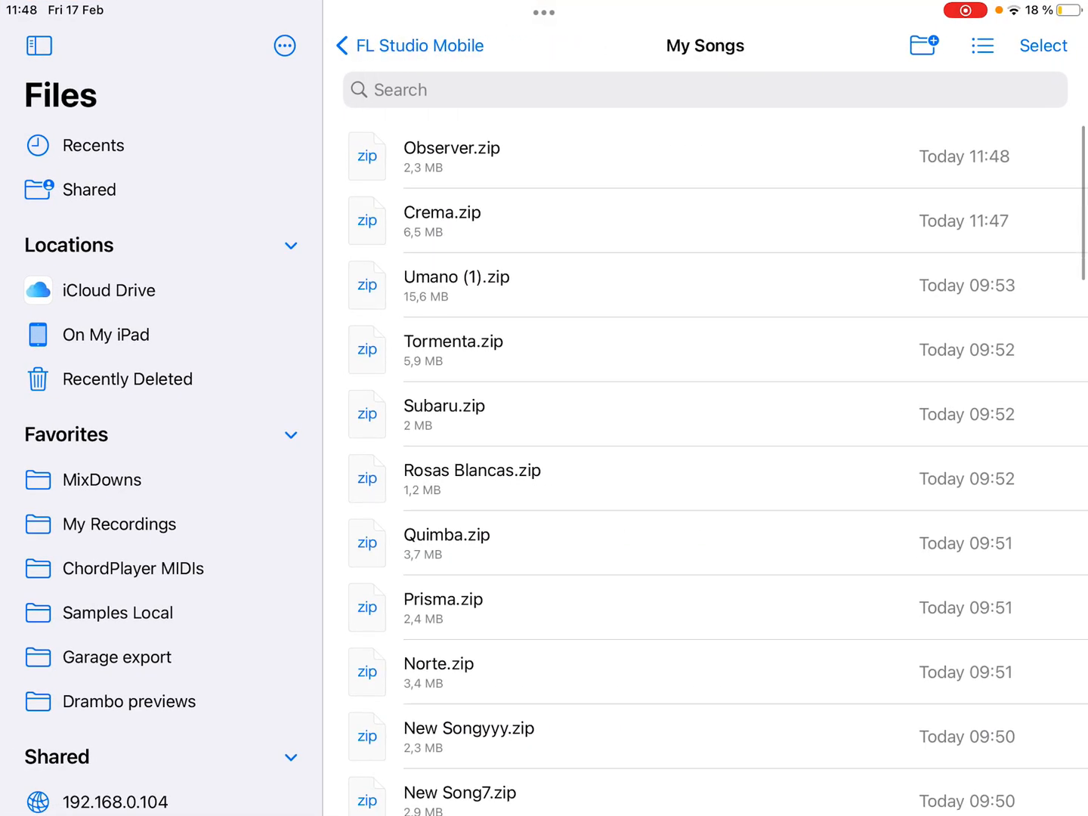